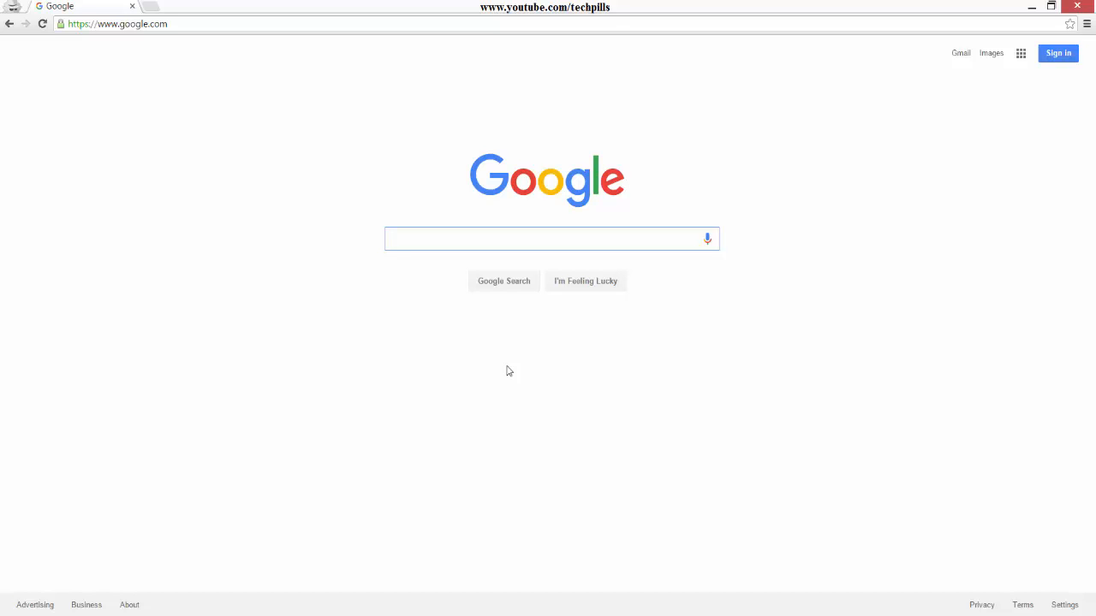
mouse_move(195, 187)
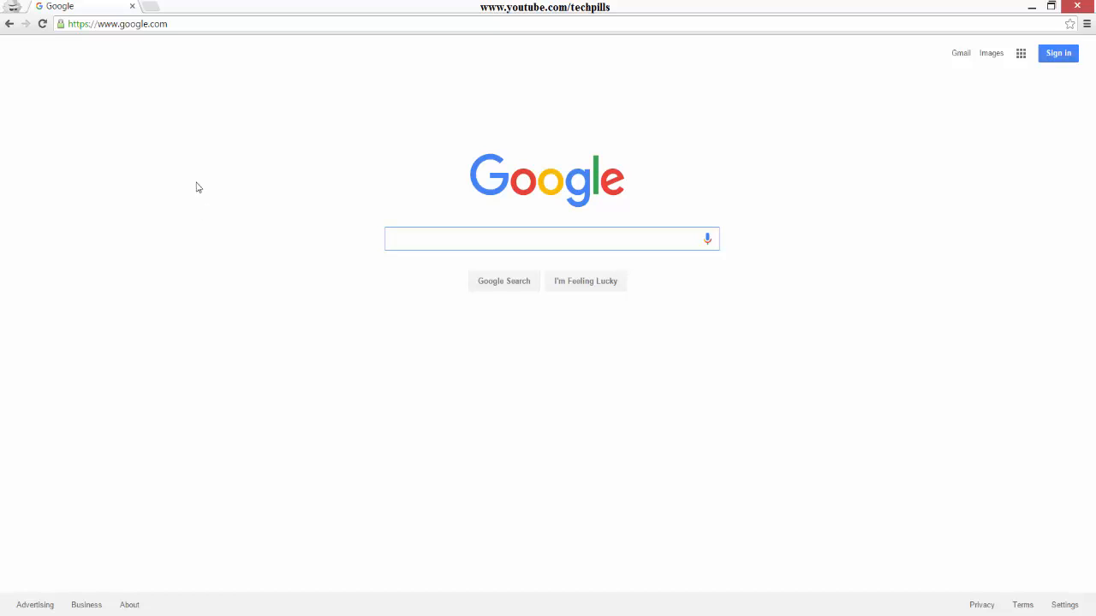
Go to google.com/adsense in the address bar and focus the Google search box.
click(552, 238)
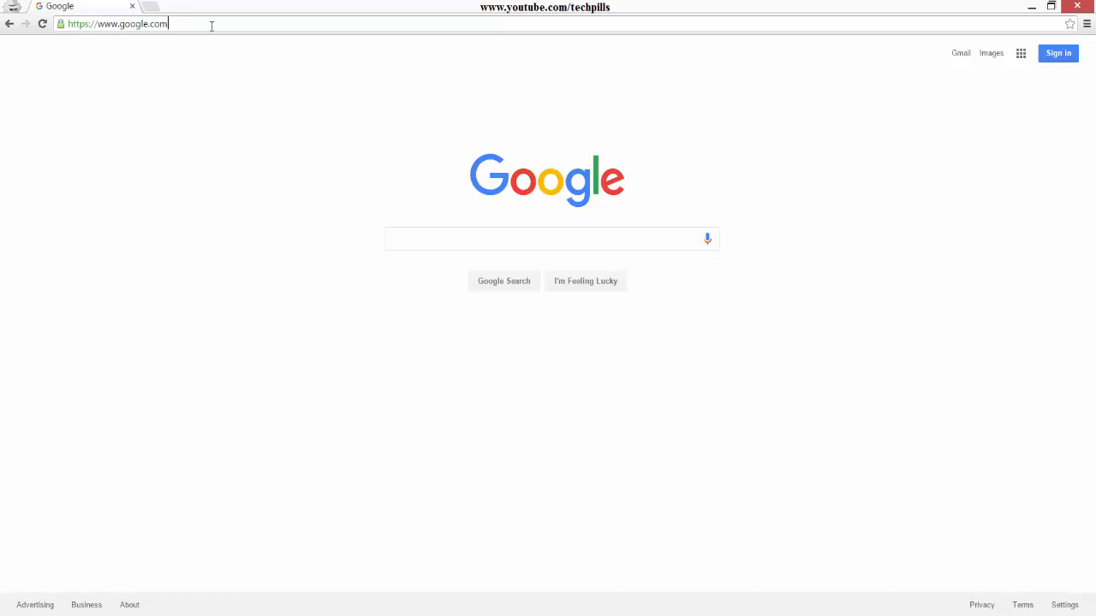
text(/ads)
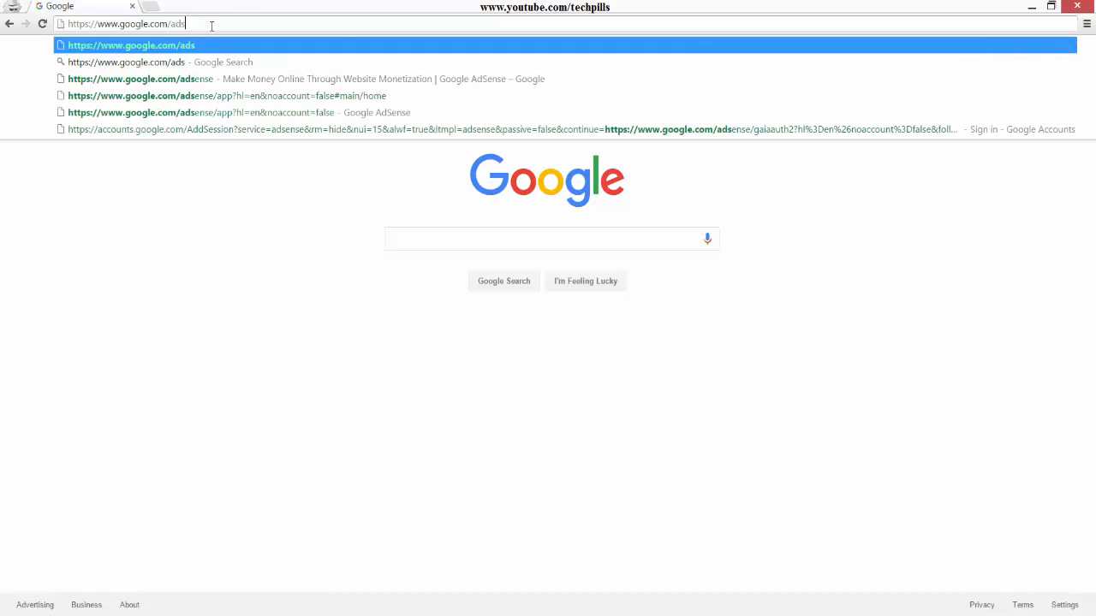
text(e)
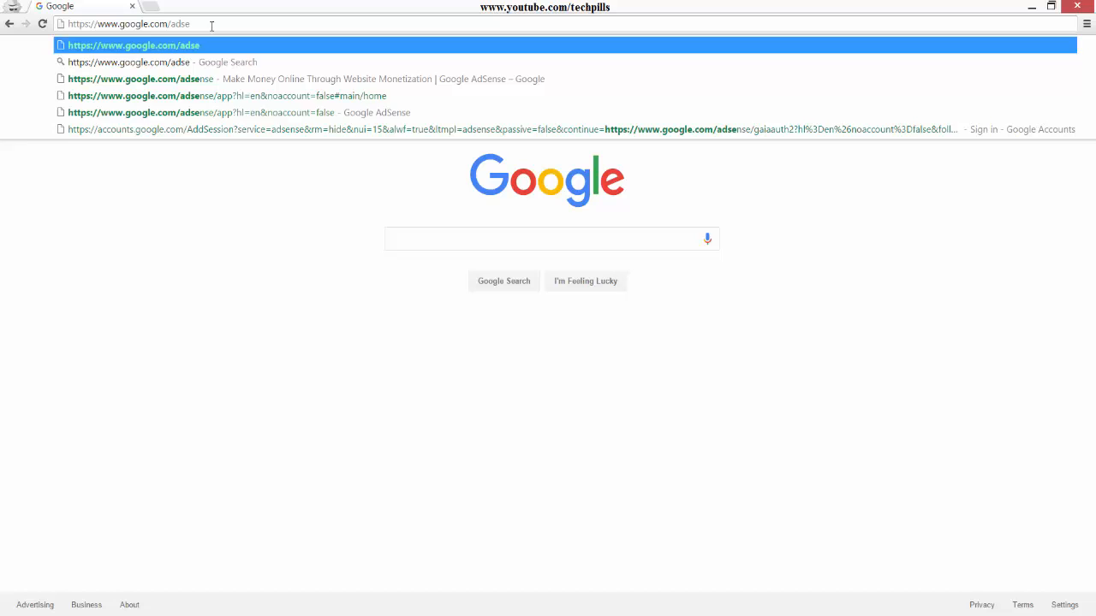
text(nse)
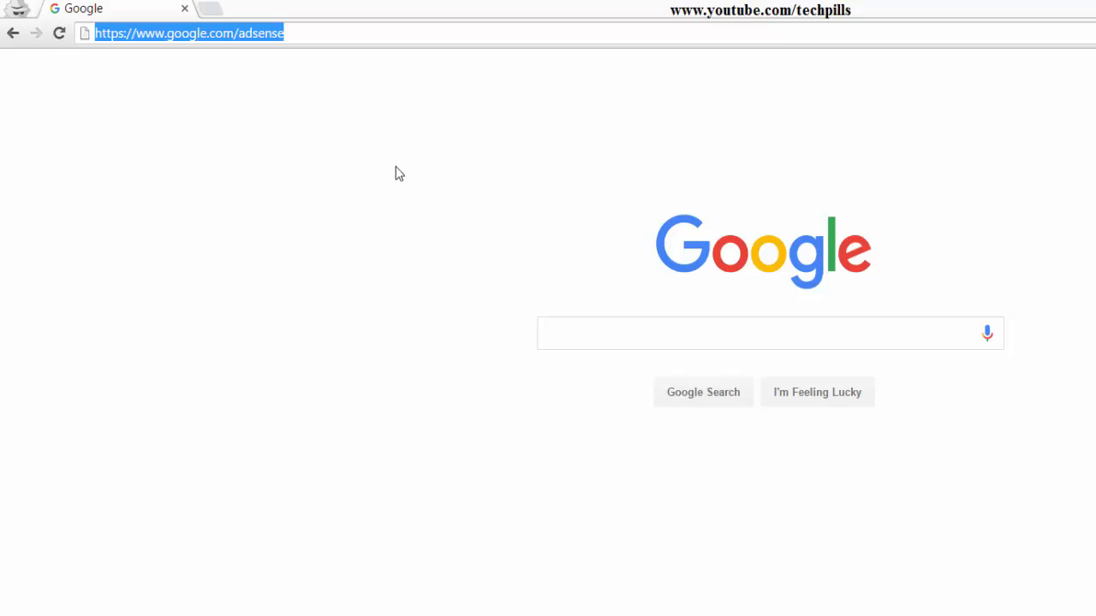
mouse_move(397, 176)
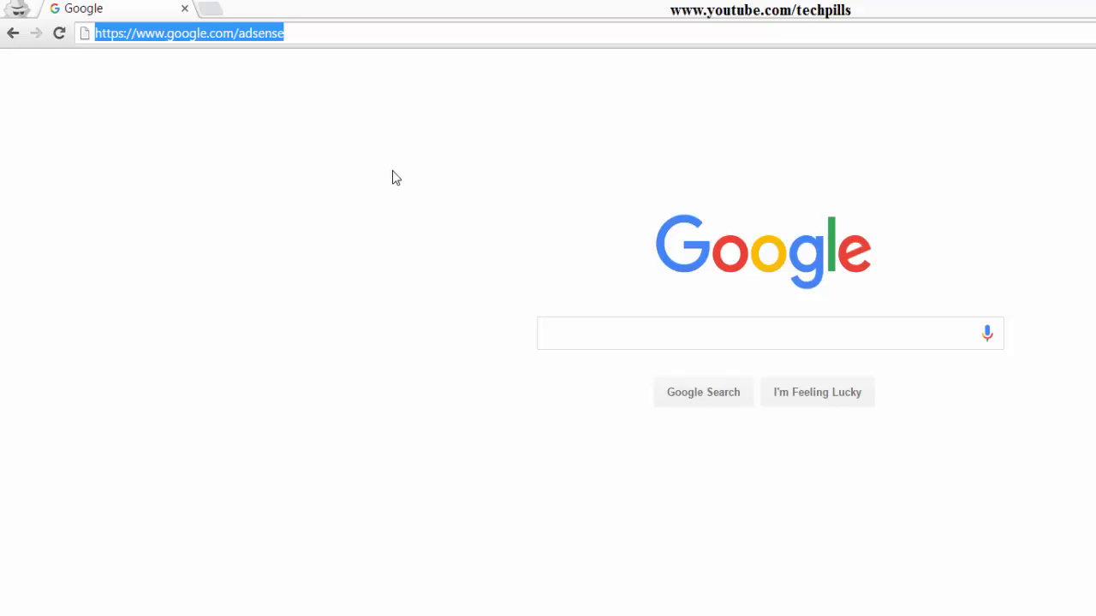
click(769, 332)
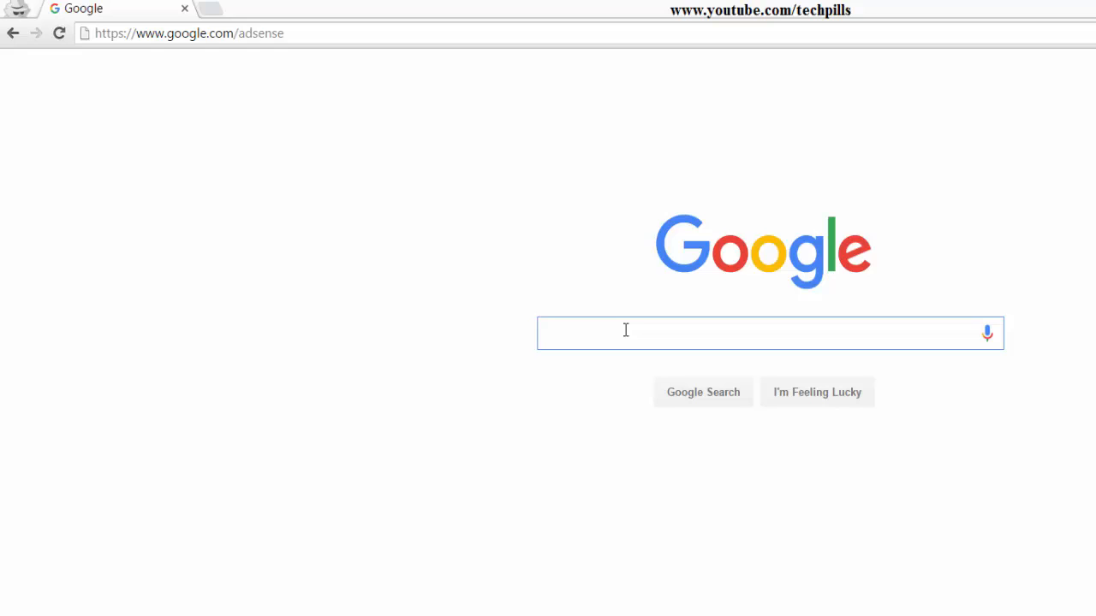
Run a Google search for the query 'inurl:money'.
text(inurl)
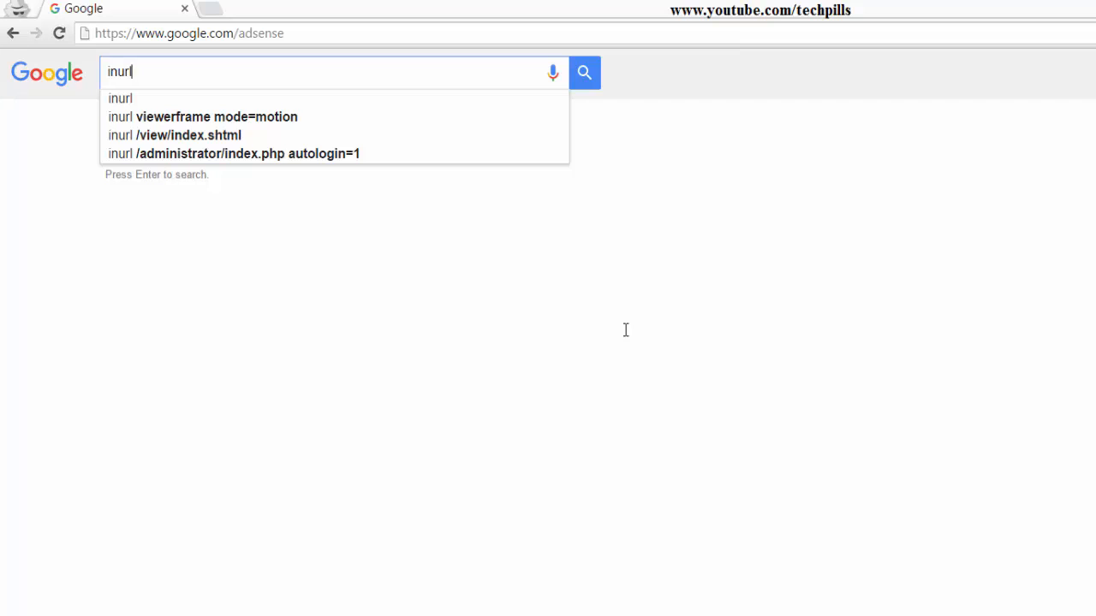
text(:)
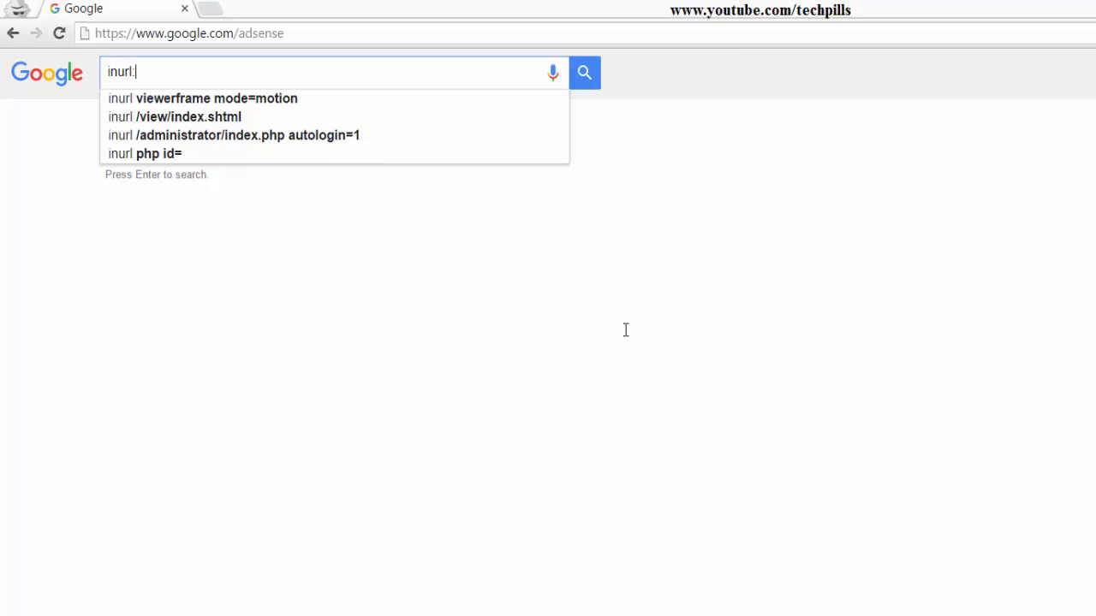
text(money)
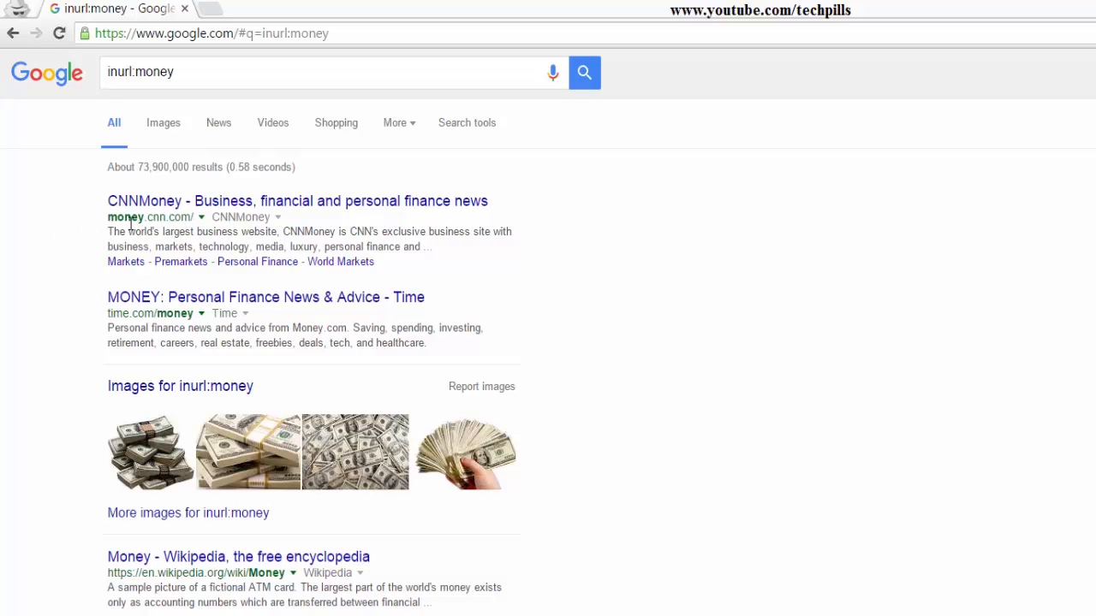
mouse_move(92, 331)
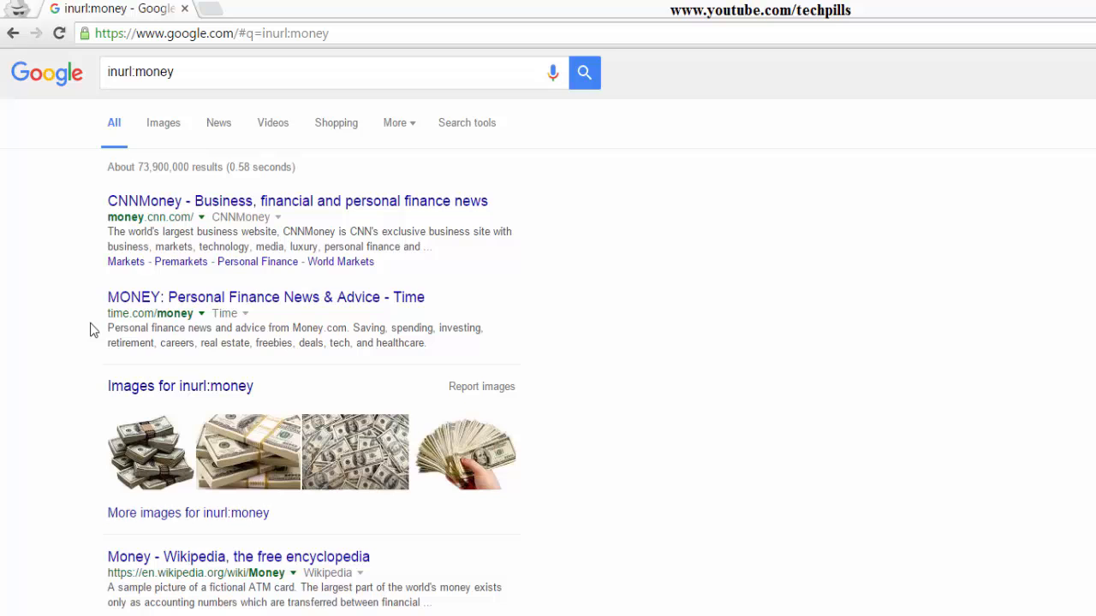
Scroll down the inurl:money results towards the People also ask section.
scroll(down, 3)
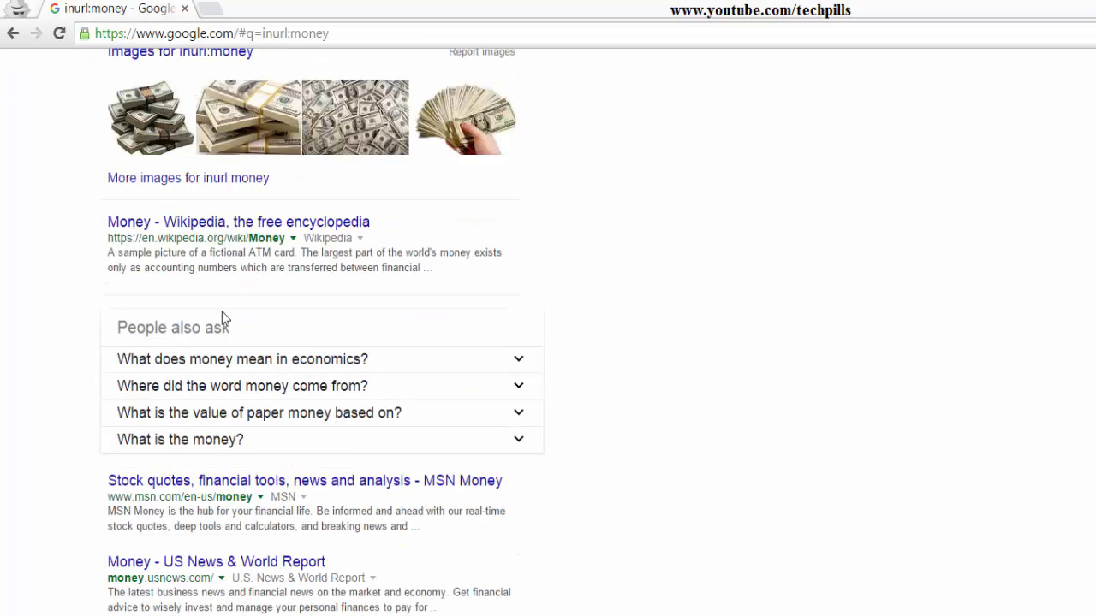
scroll(down, 3)
text(inurl:BBC)
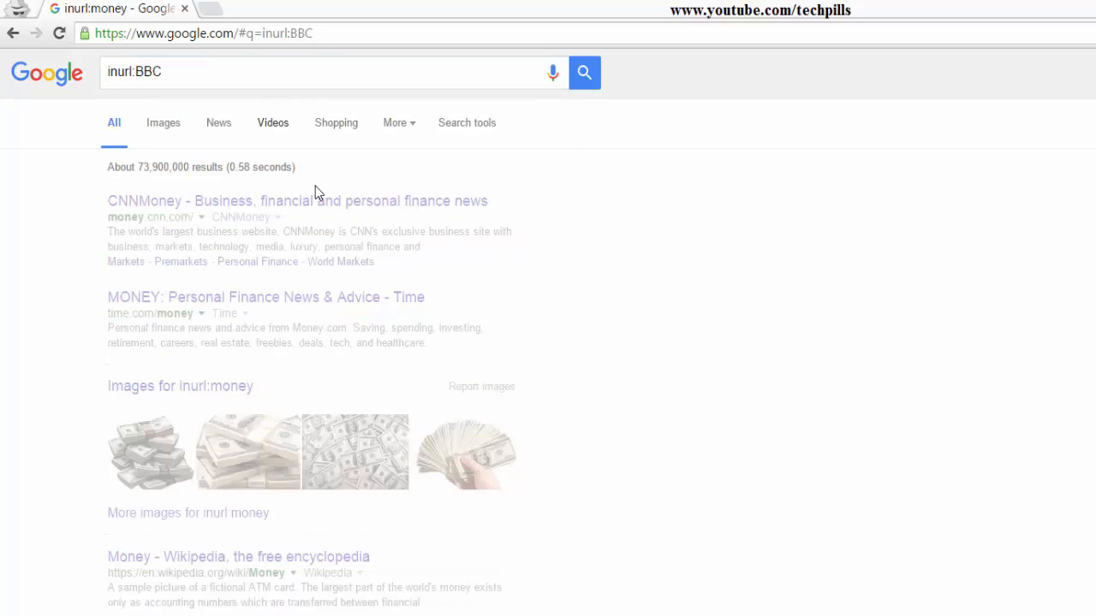
Change the query to 'inurl:techyvicky' and run the search.
click(334, 72)
text(tech)
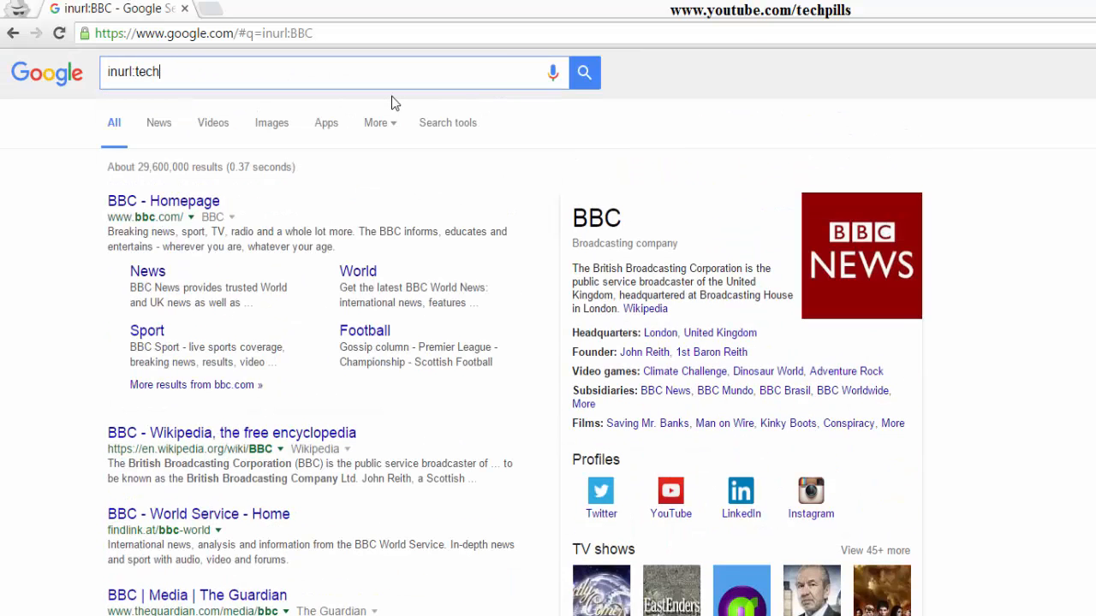
text(yvicky)
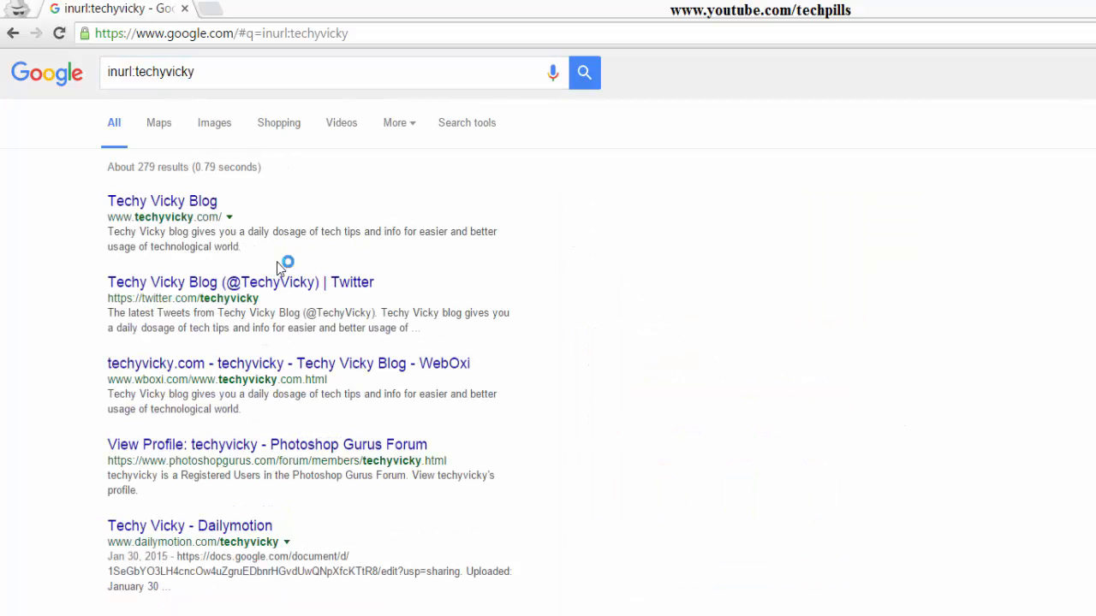
Select the word techyvicky in the search box so it can be replaced.
scroll(down, 3)
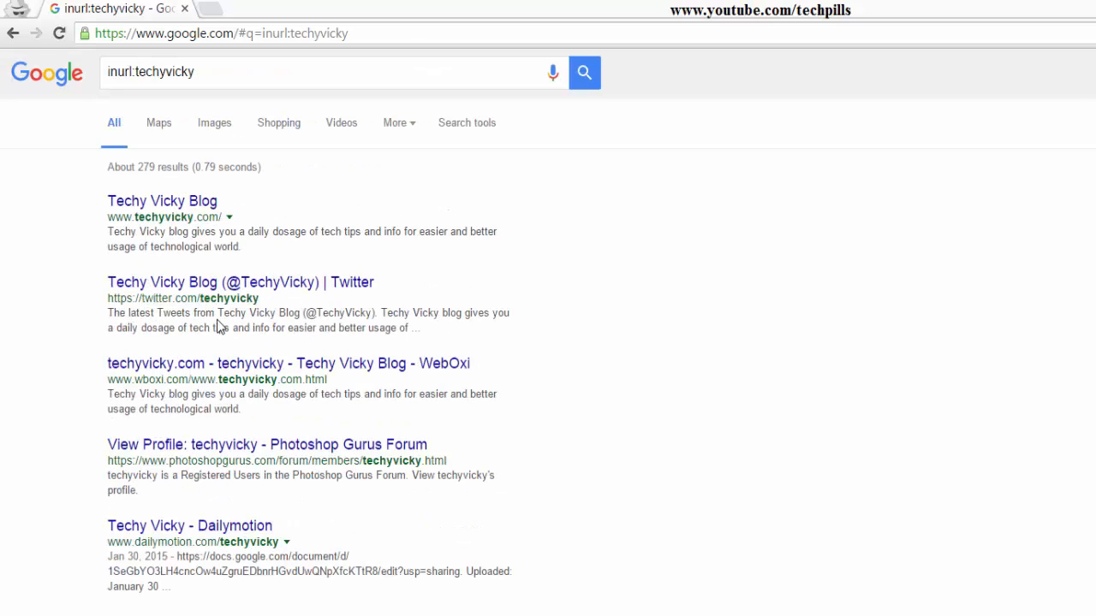
double_click(159, 72)
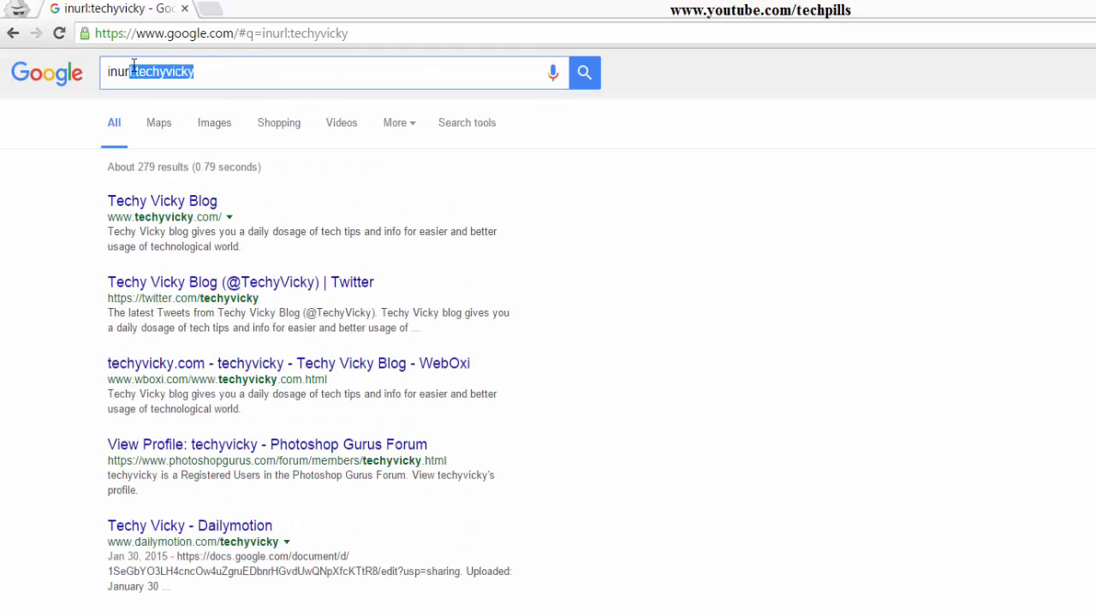
scroll(down, 3)
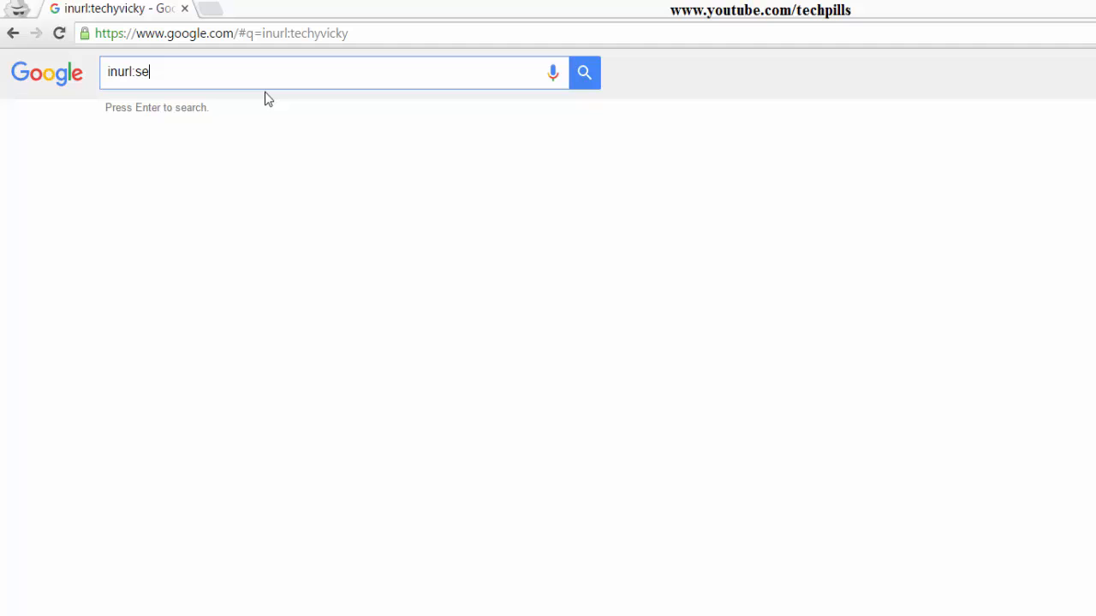
Erase the old query and search for 'allinurl:WWF' instead.
key(BackSpace)
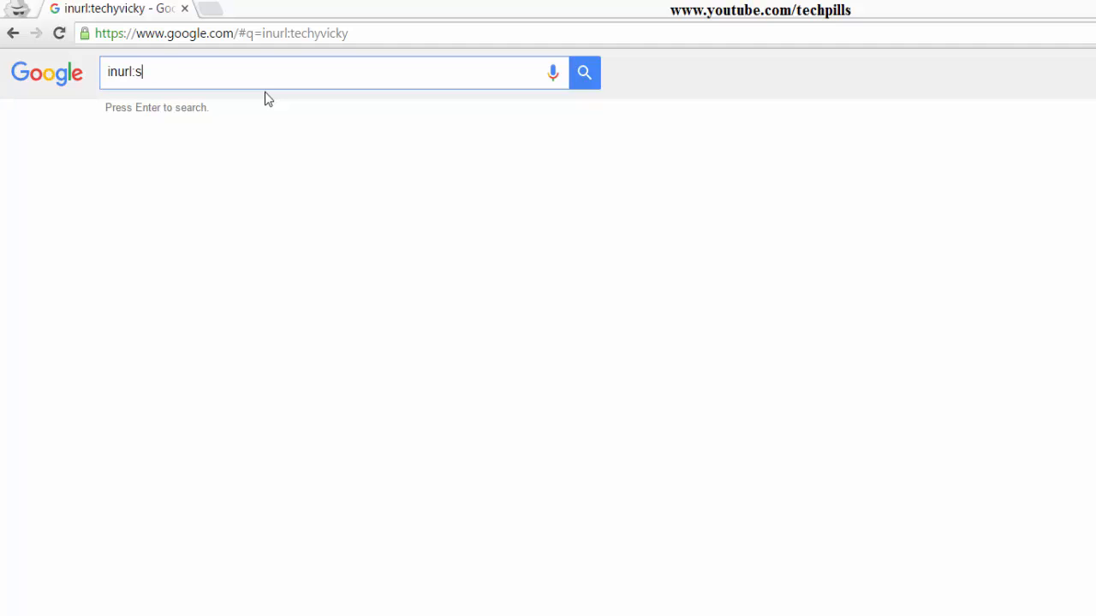
text(teveausti)
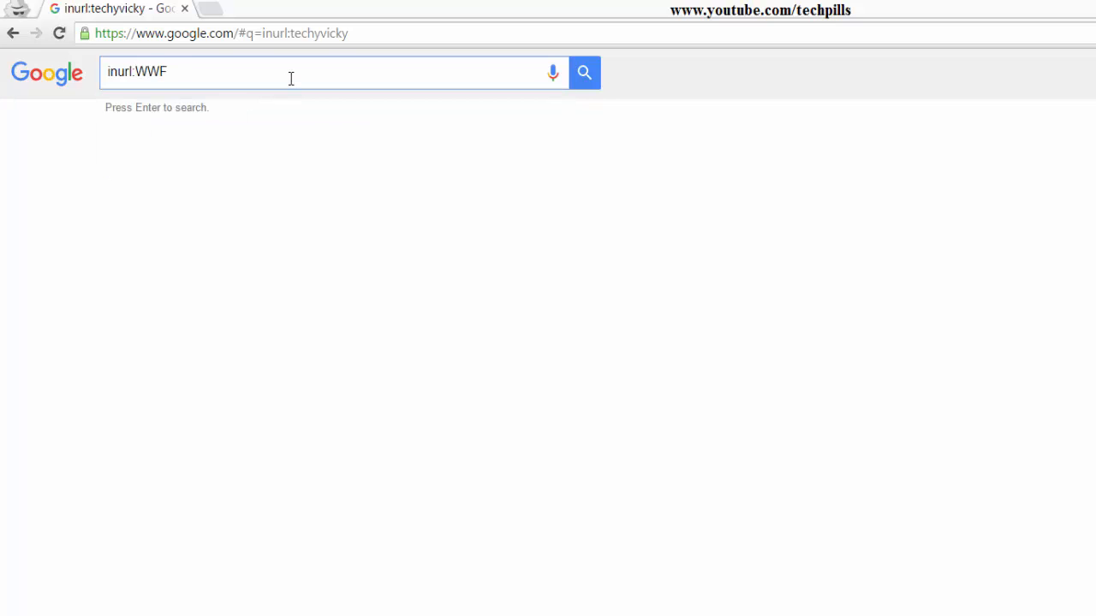
text(all)
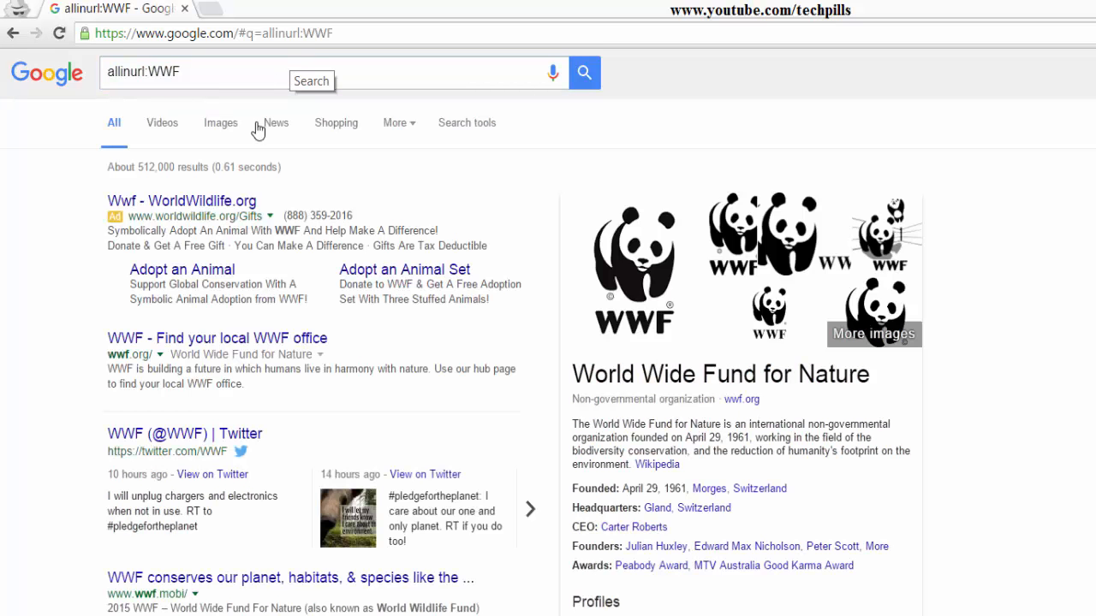
Scroll through the allinurl:WWF results down to the page navigation.
scroll(down, 3)
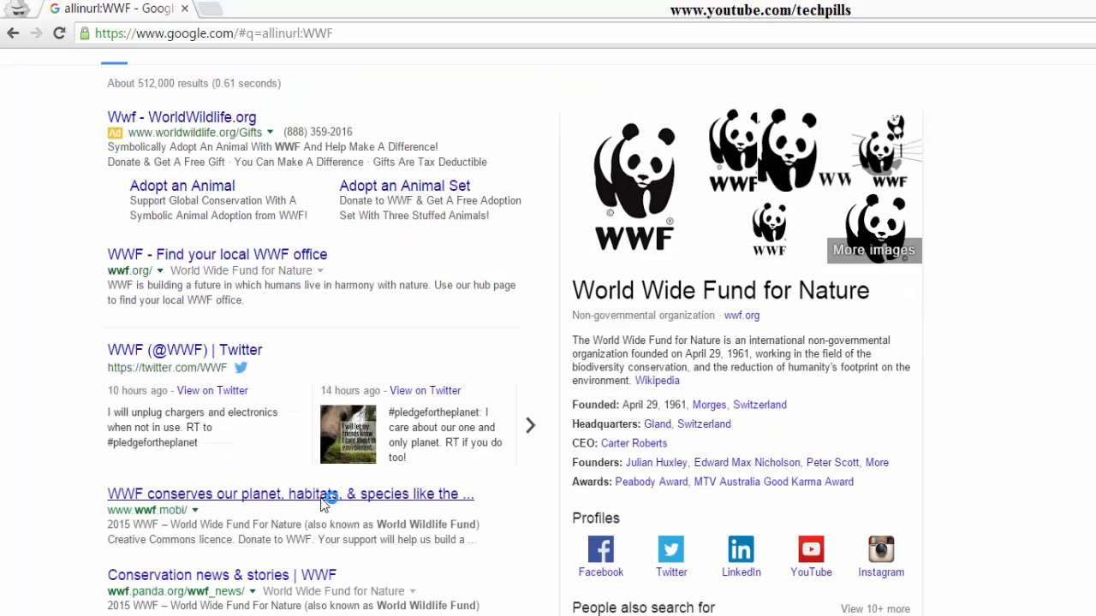
scroll(down, 3)
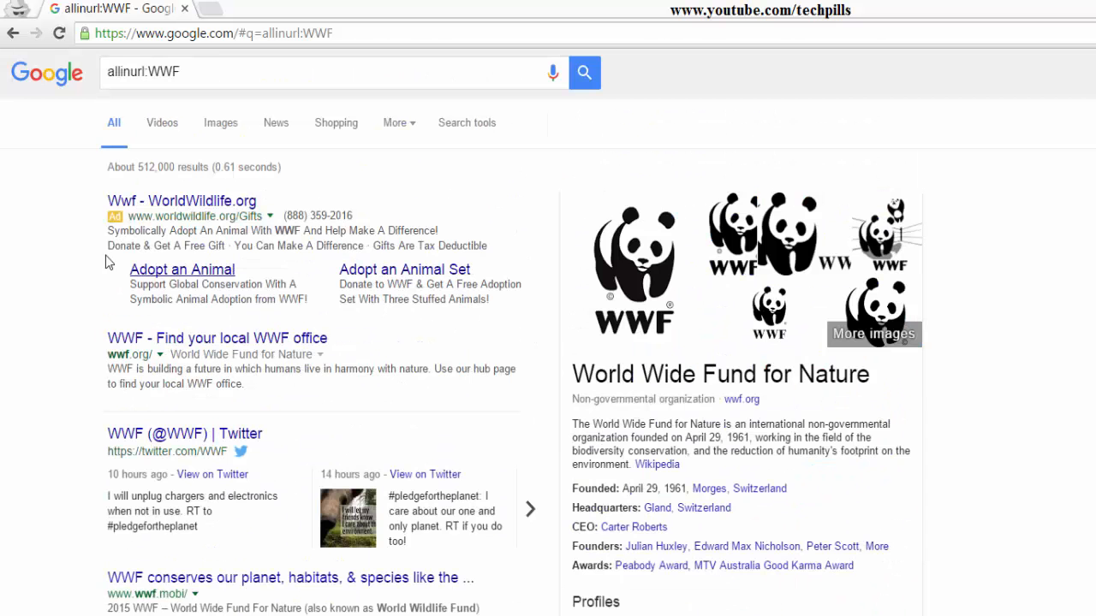
mouse_move(425, 356)
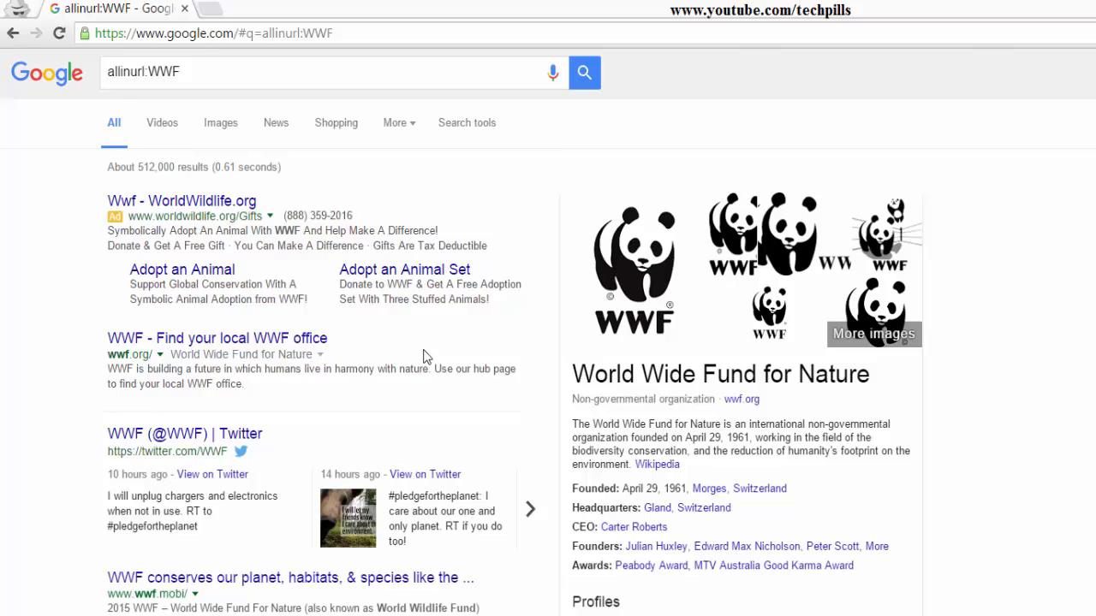
scroll(down, 3)
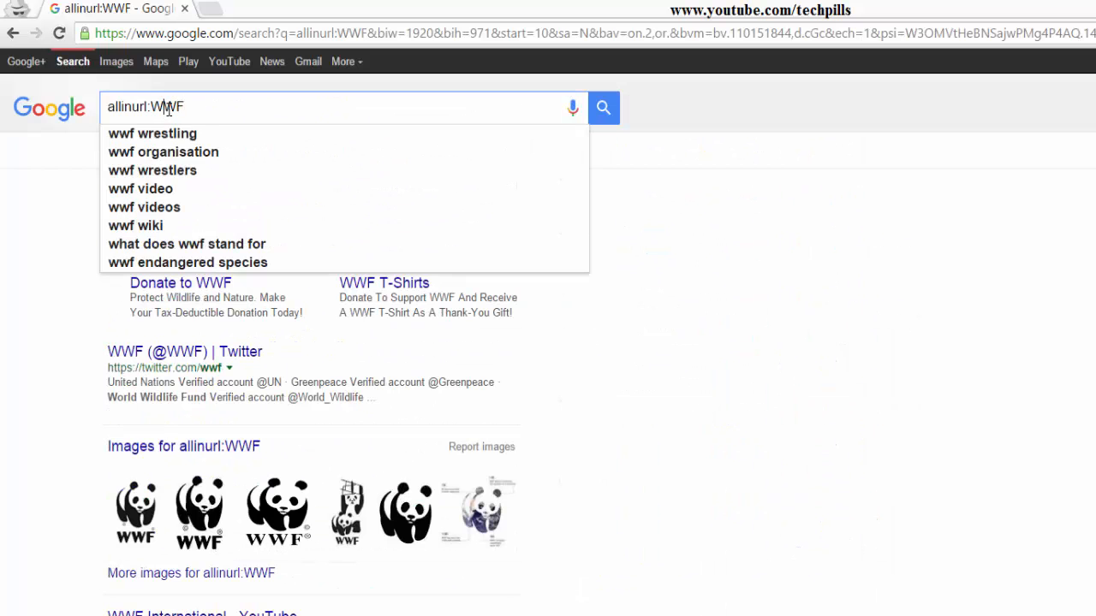
mouse_move(185, 134)
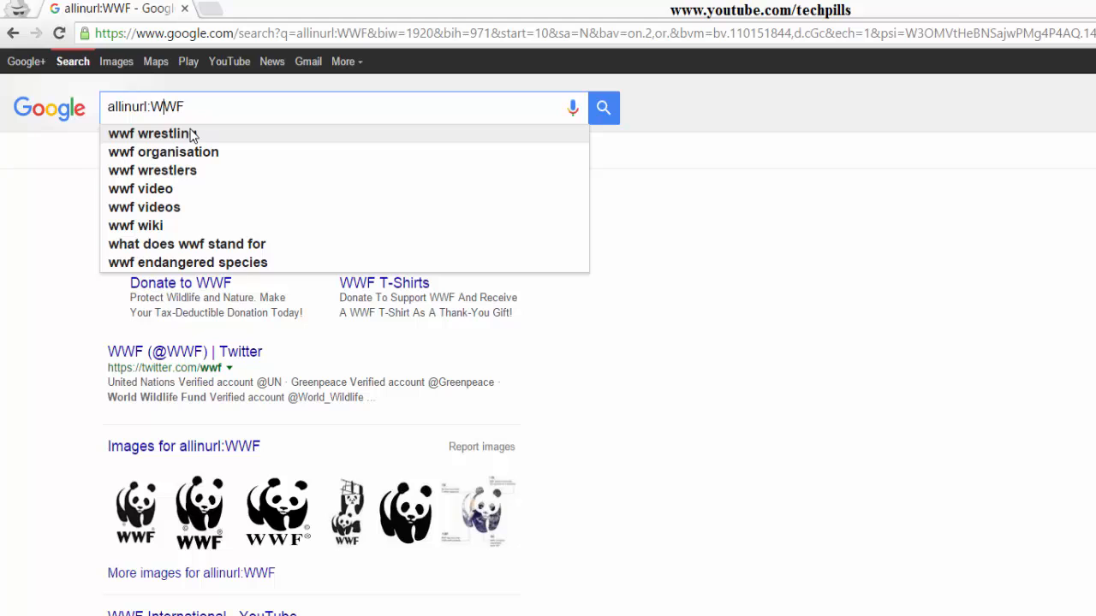
Replace WWF with 'world wrestling federation' and run the allinurl search.
click(151, 134)
text(world w)
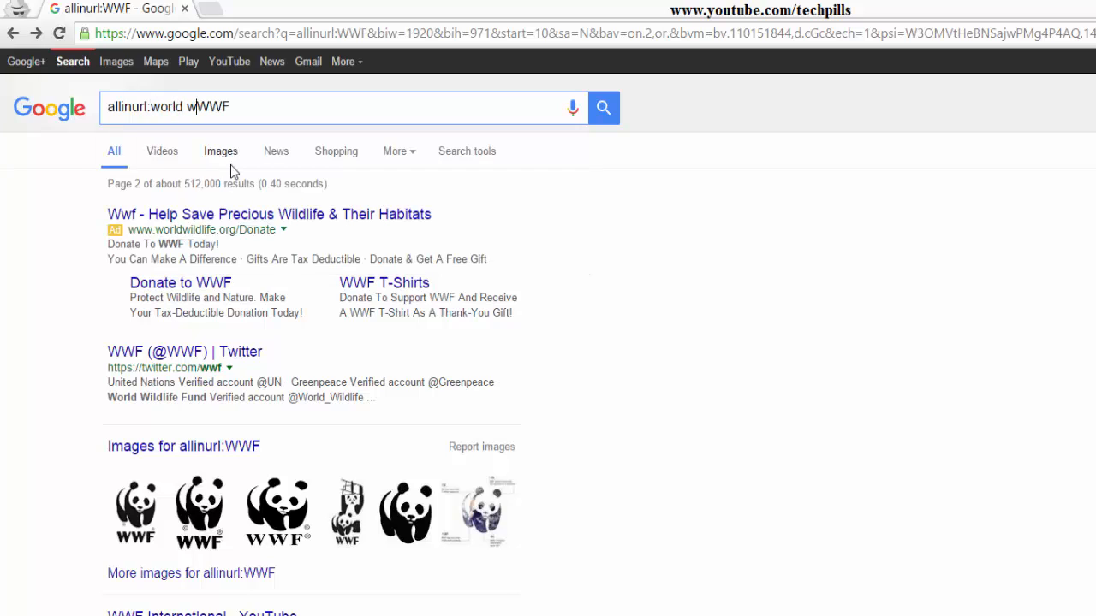
text(restling federation)
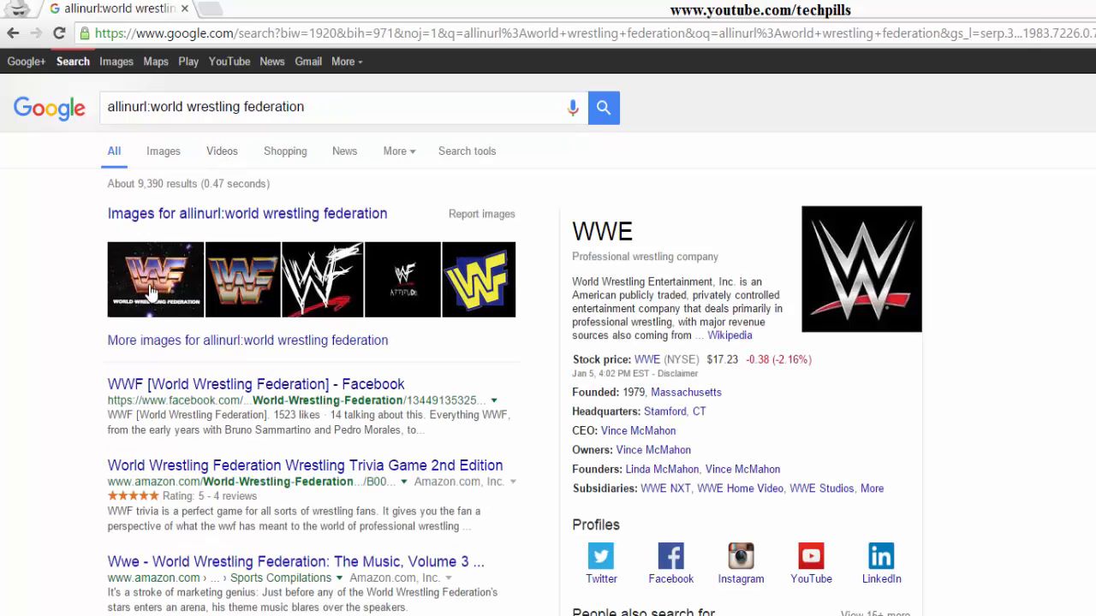
mouse_move(294, 521)
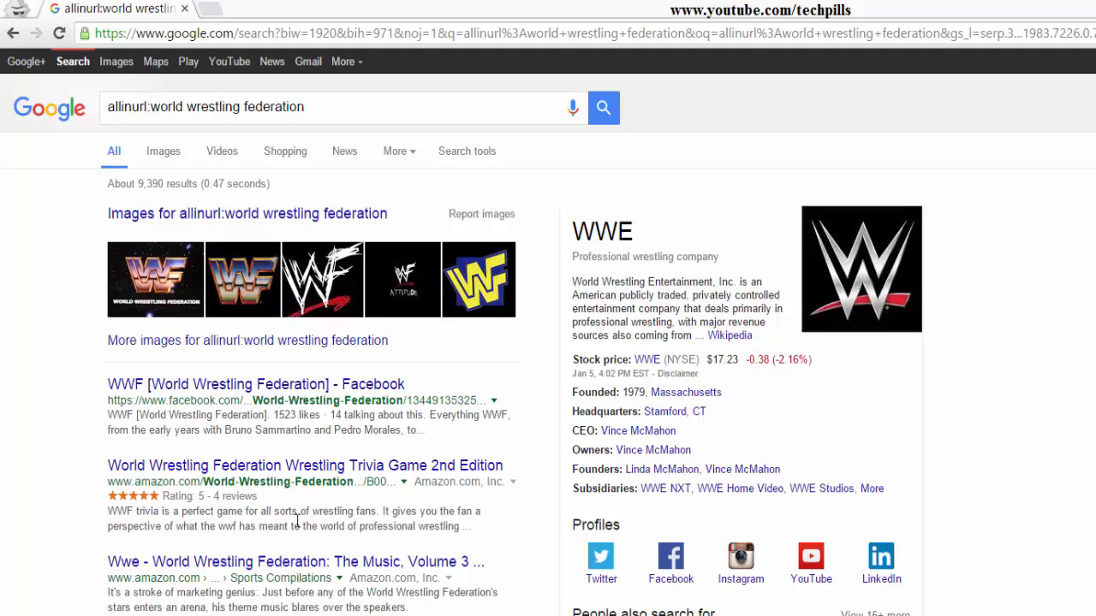
mouse_move(229, 368)
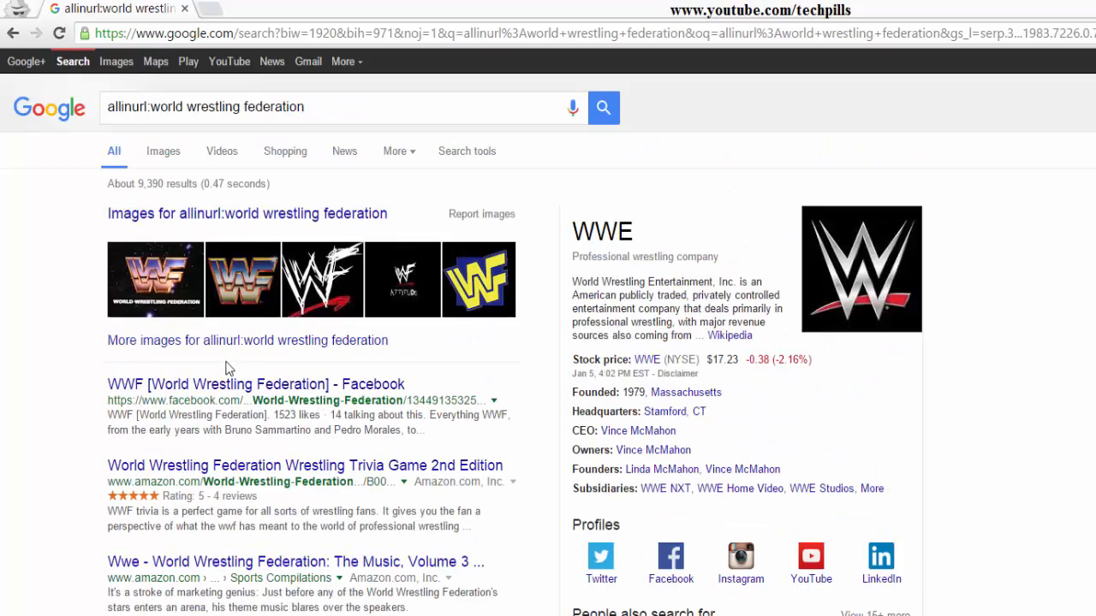
click(144, 106)
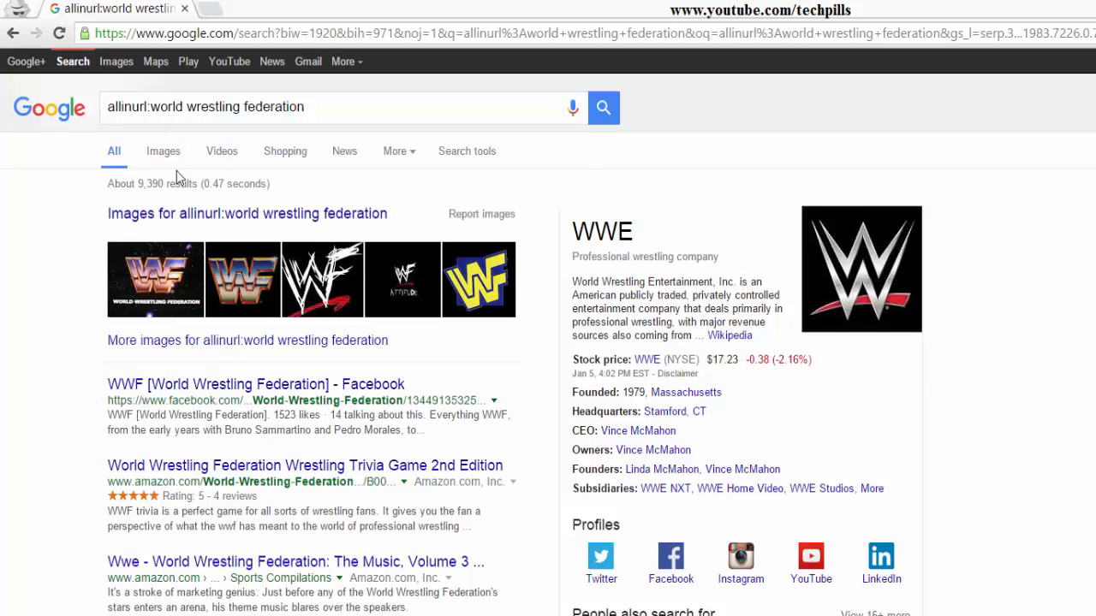
mouse_move(168, 228)
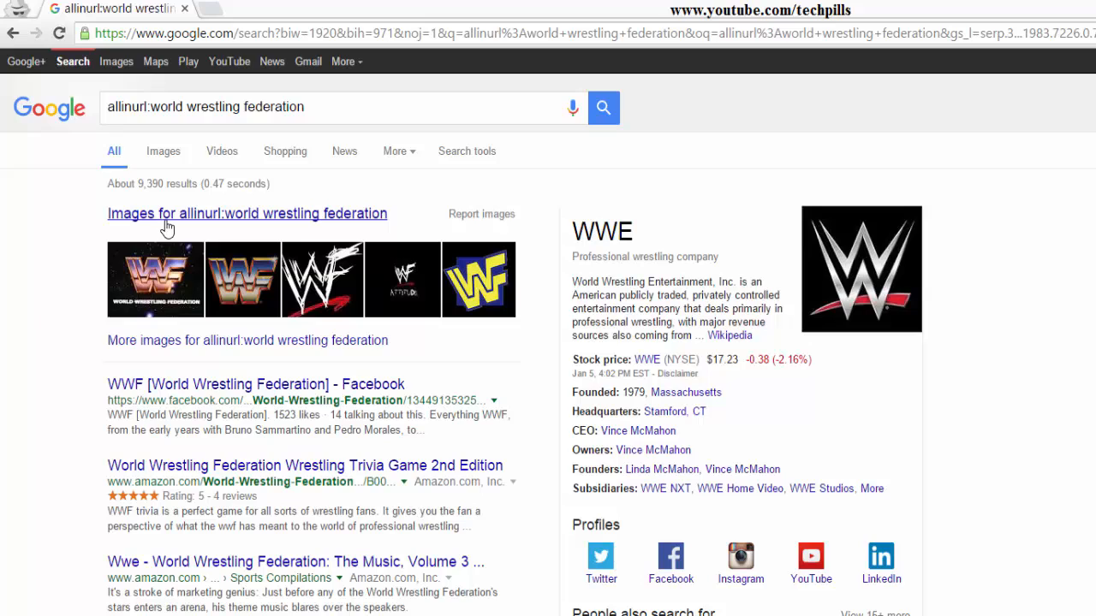
mouse_move(182, 239)
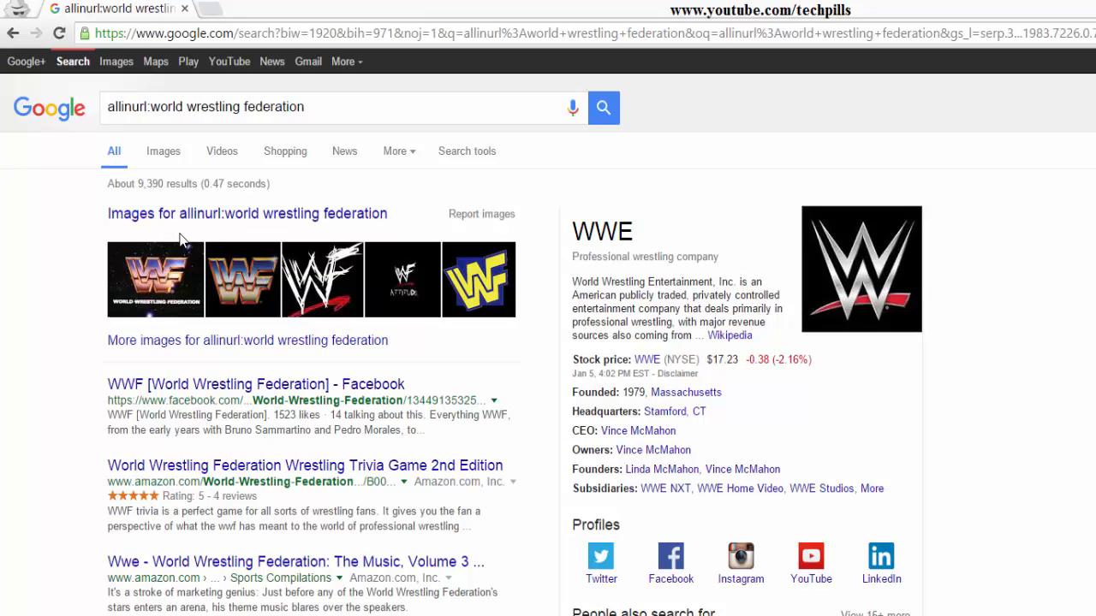
mouse_move(175, 248)
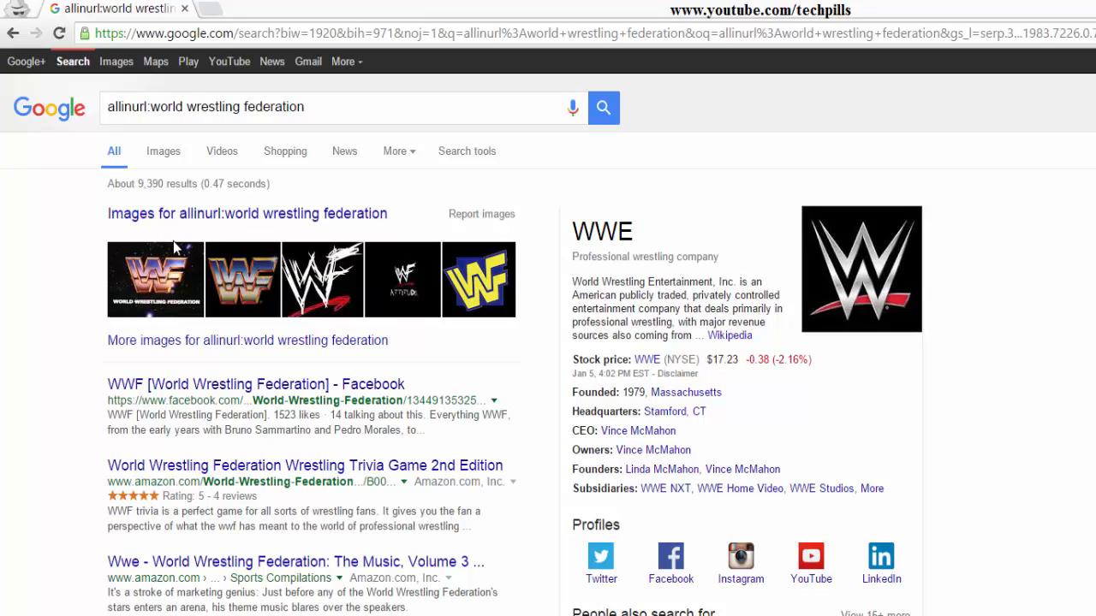